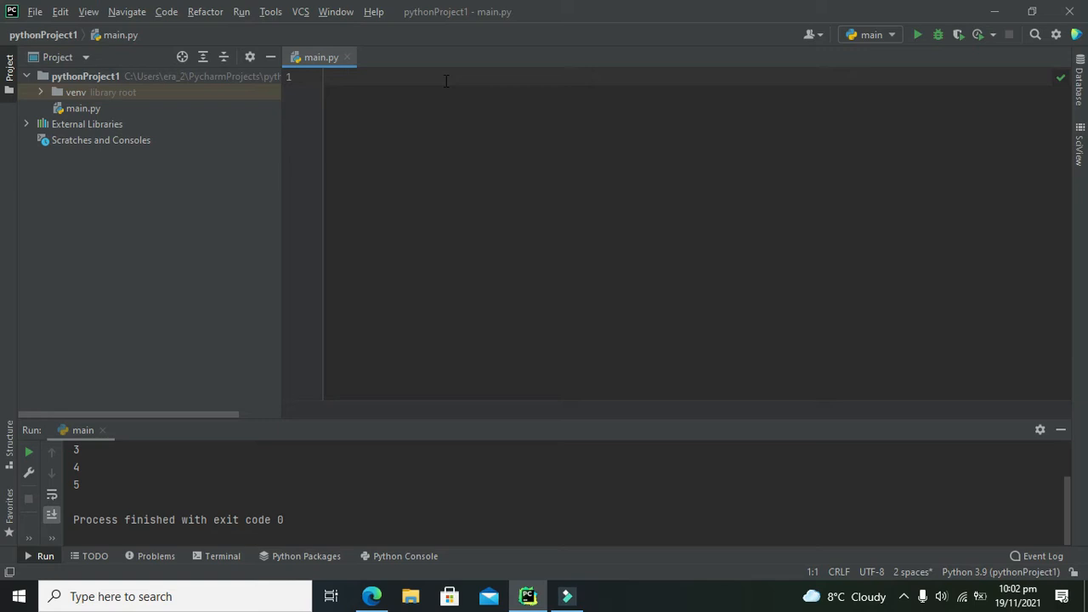
# Write the assignment var=10 on line 1 of main.py
pyautogui.write('var')
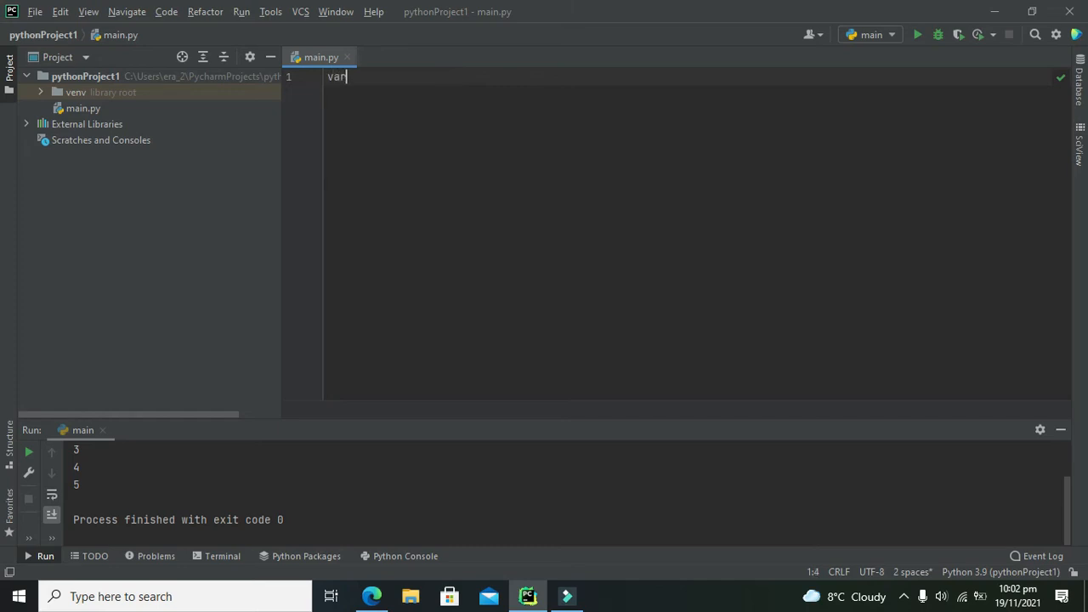
pyautogui.write('=')
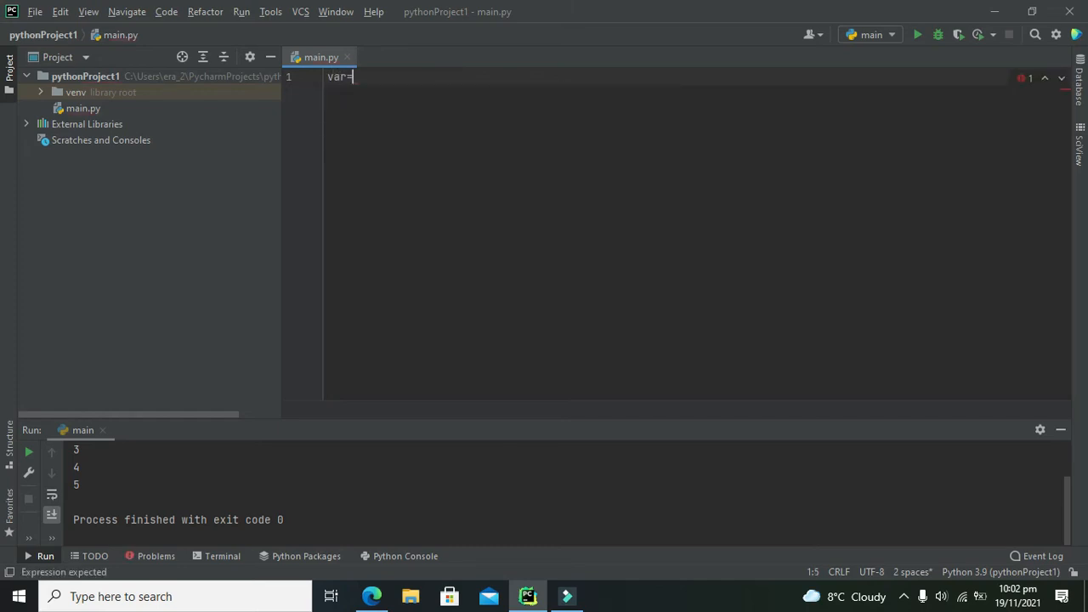
pyautogui.write('10')
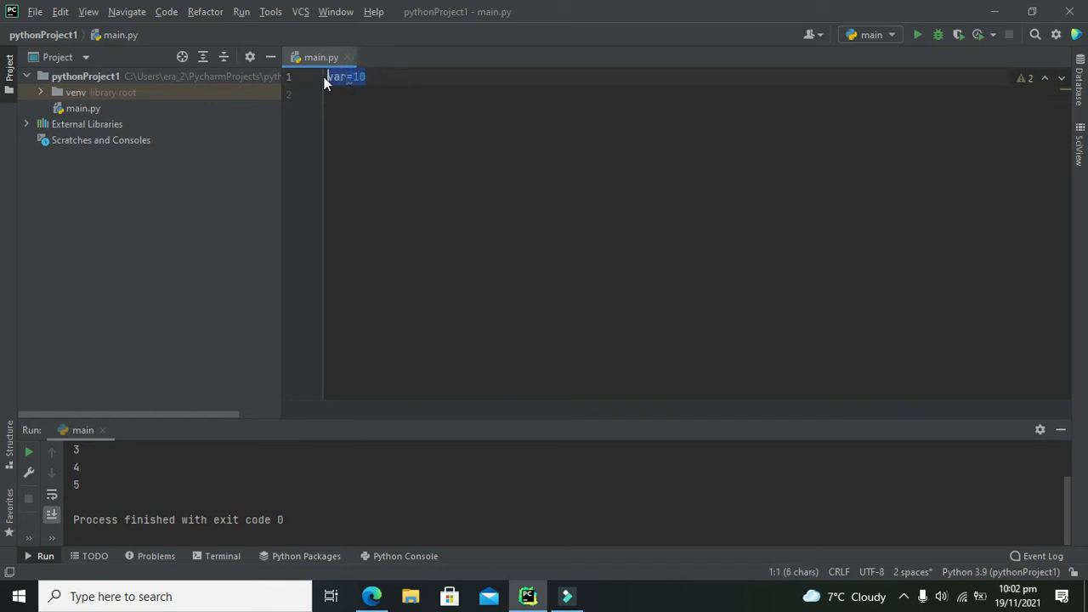
pyautogui.click(345, 77)
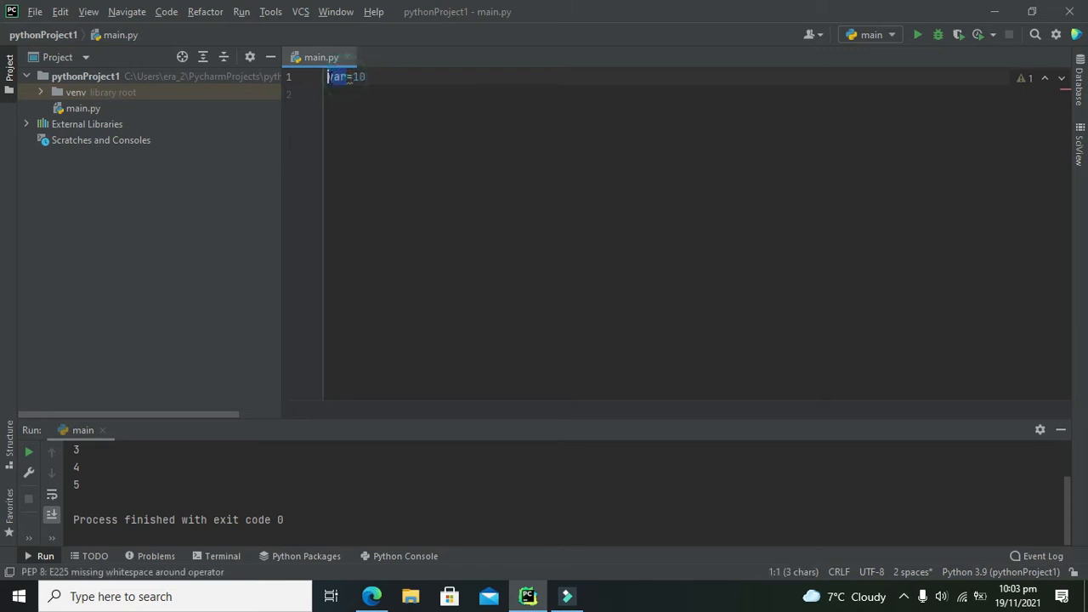
pyautogui.click(340, 77)
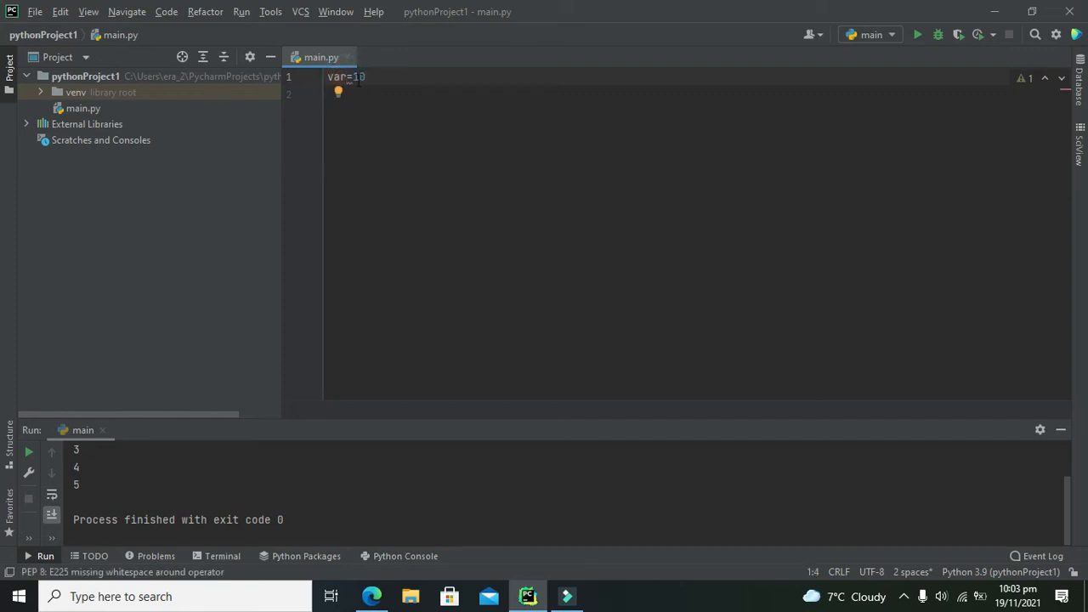
pyautogui.doubleClick(356, 76)
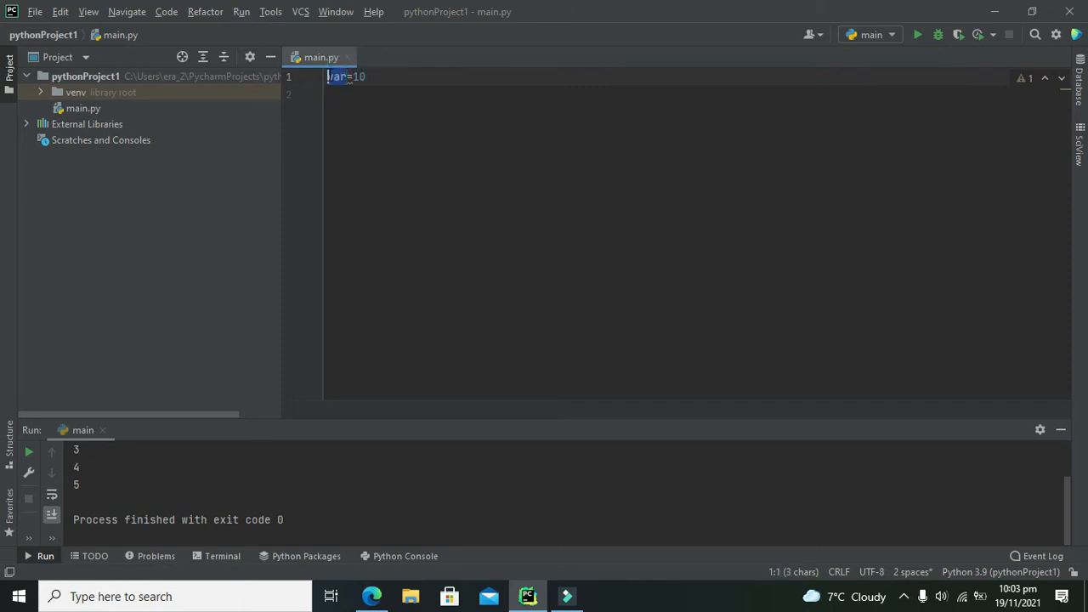
pyautogui.click(365, 77)
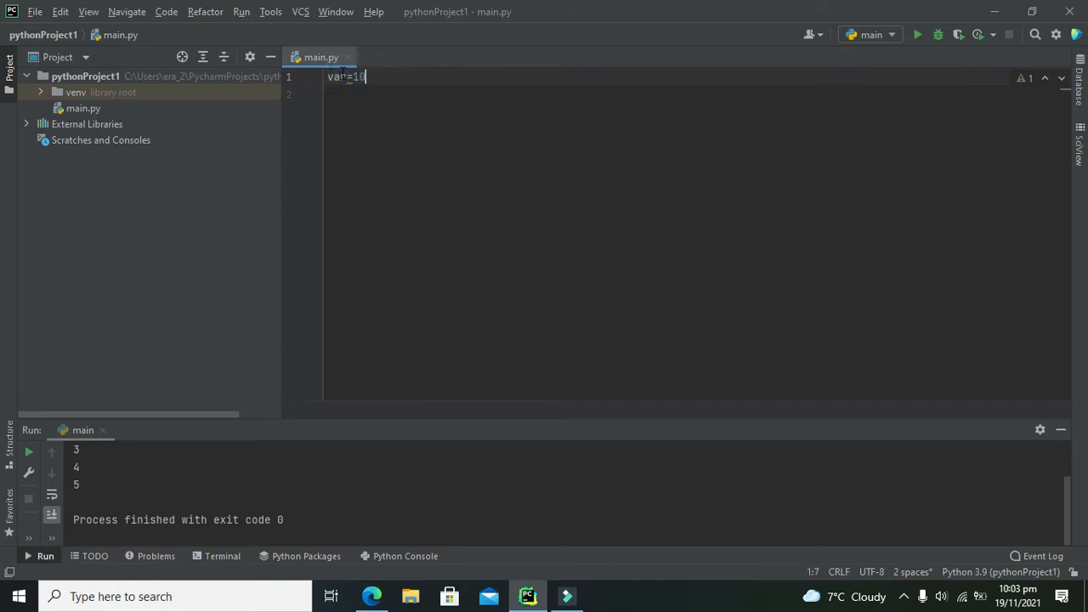
pyautogui.doubleClick(336, 77)
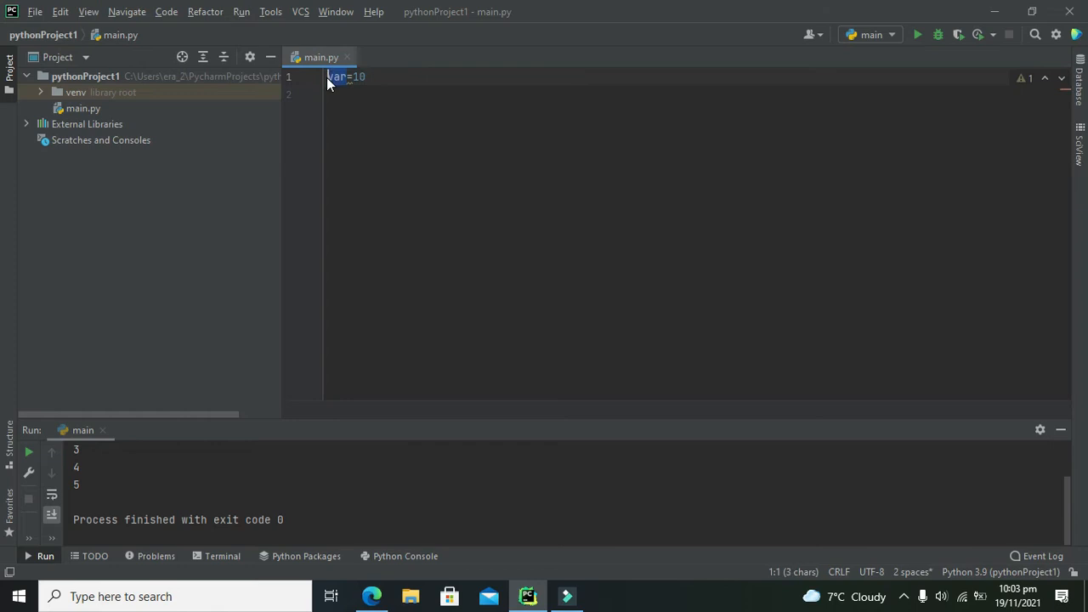
pyautogui.click(372, 76)
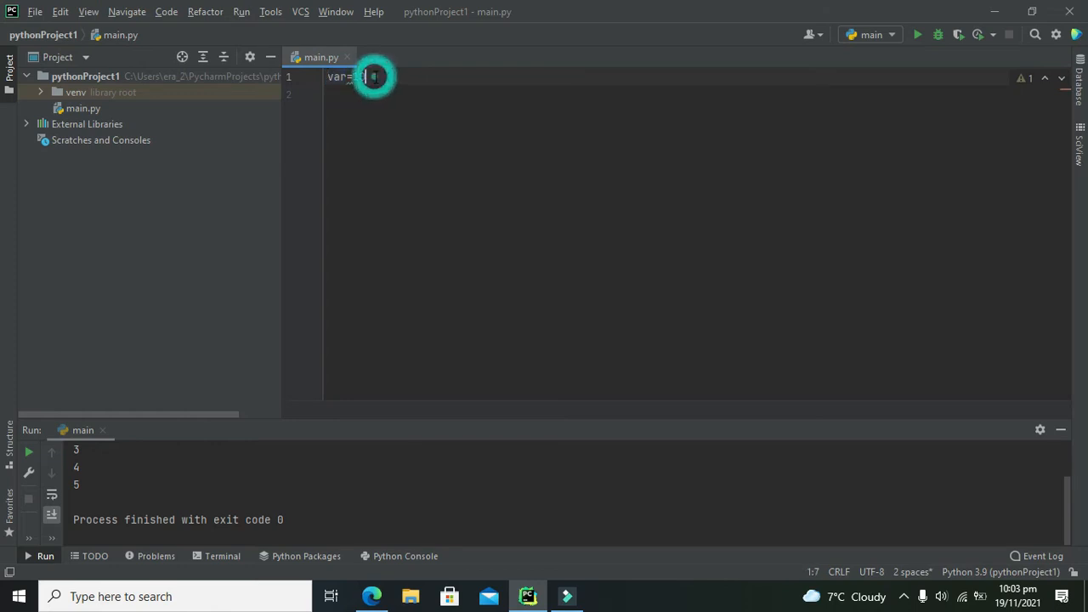
pyautogui.write('10')
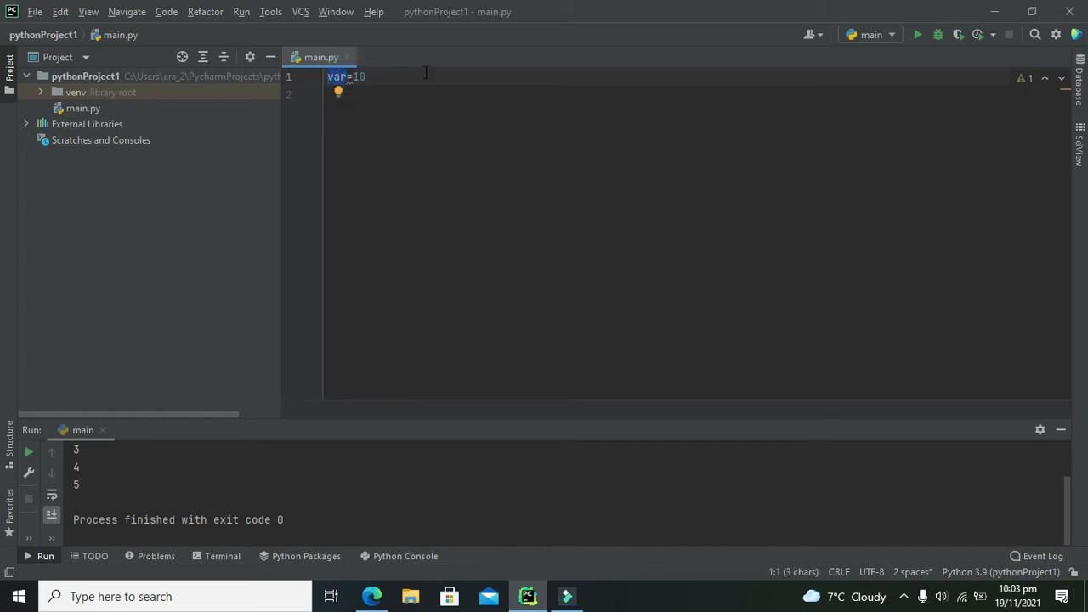
pyautogui.moveTo(404, 77)
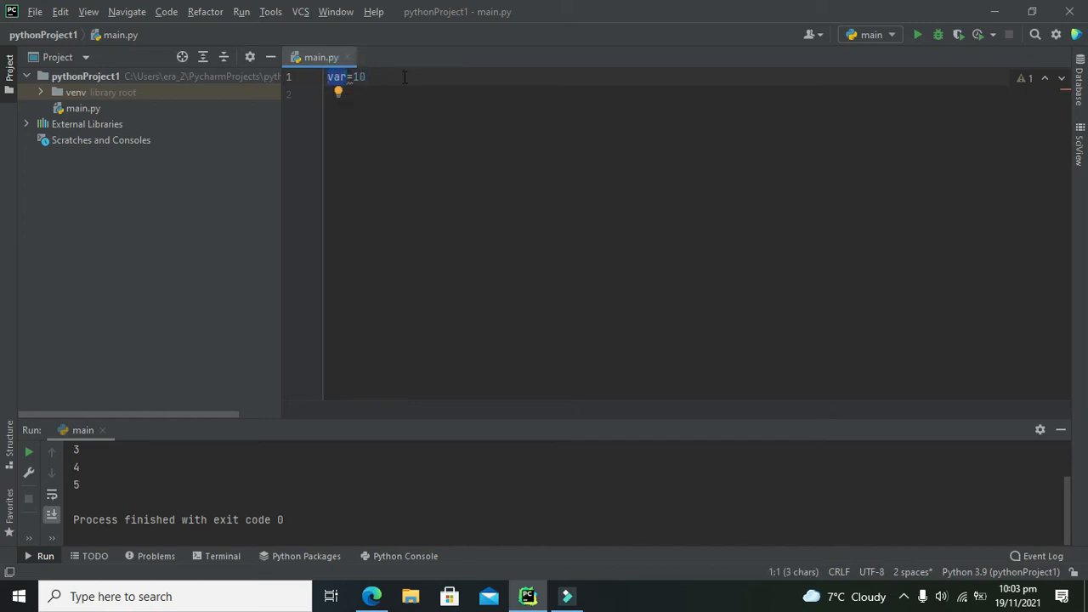
pyautogui.click(365, 76)
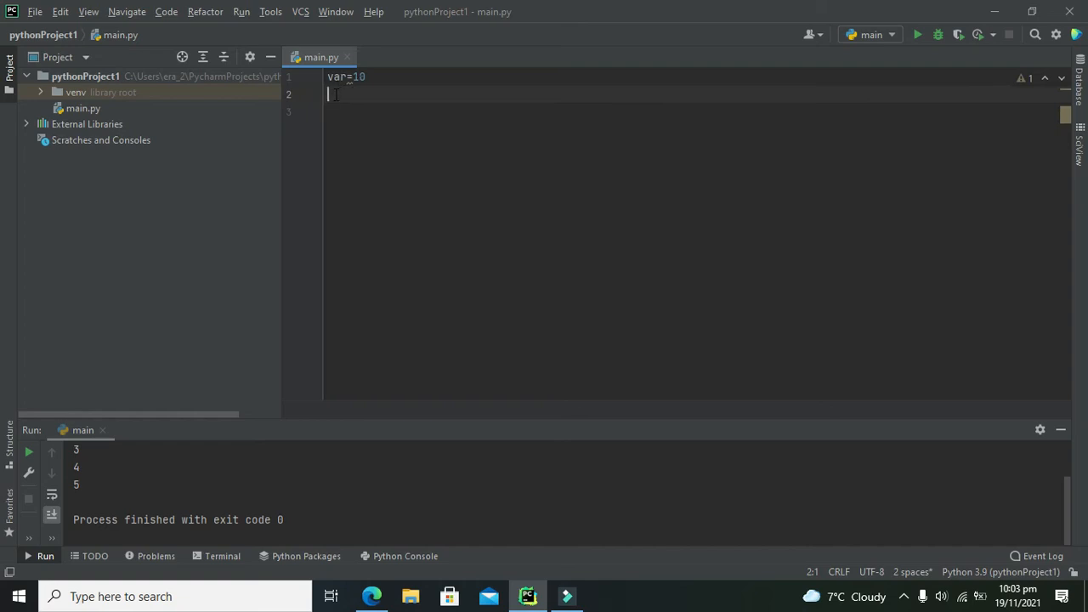
# Type the while loop header with the condition var<10 on line 2
pyautogui.write('while')
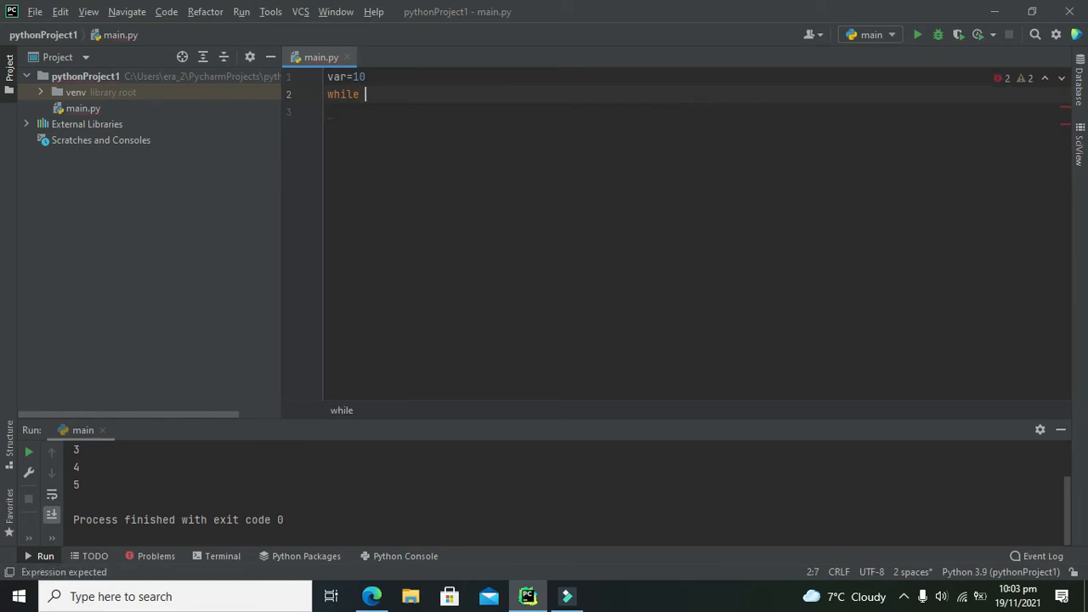
pyautogui.write(':')
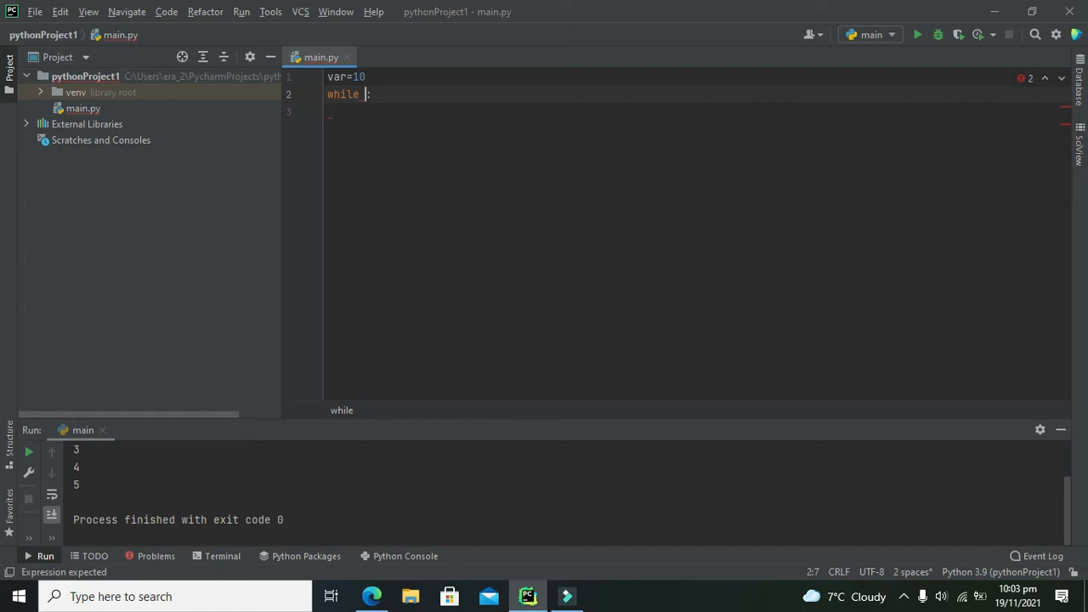
pyautogui.write('var')
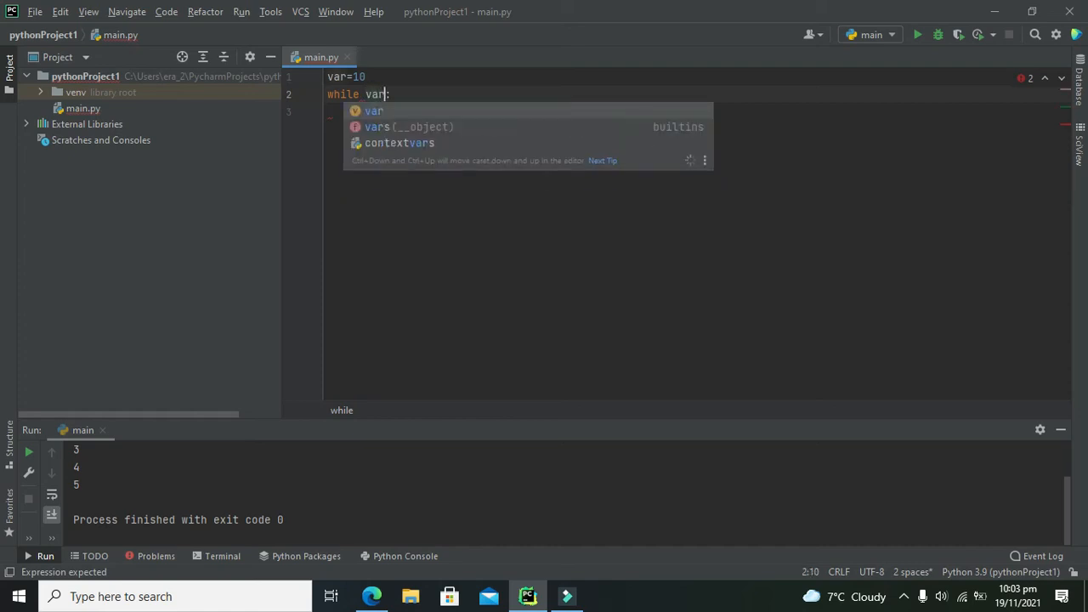
pyautogui.write('<')
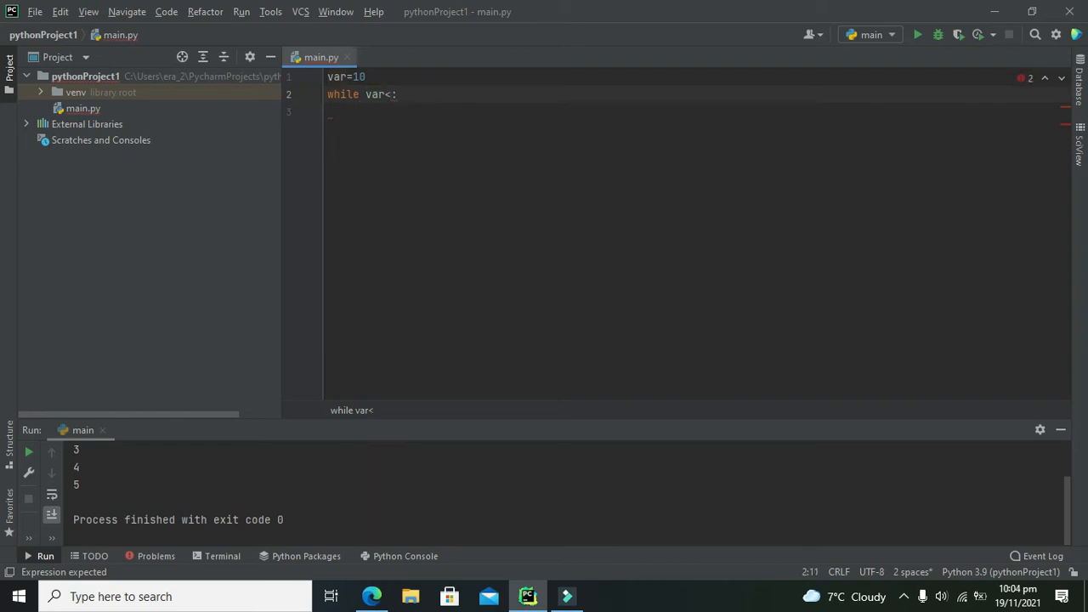
pyautogui.write('10')
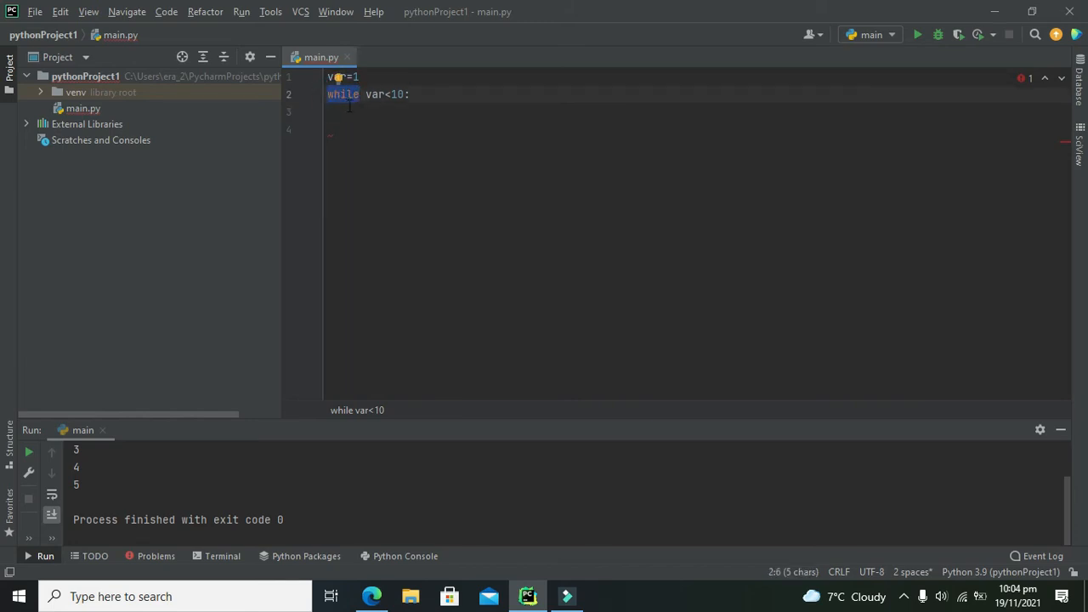
# Finish the loop header as 'while var<10:' with the colon at the end
pyautogui.doubleClick(375, 94)
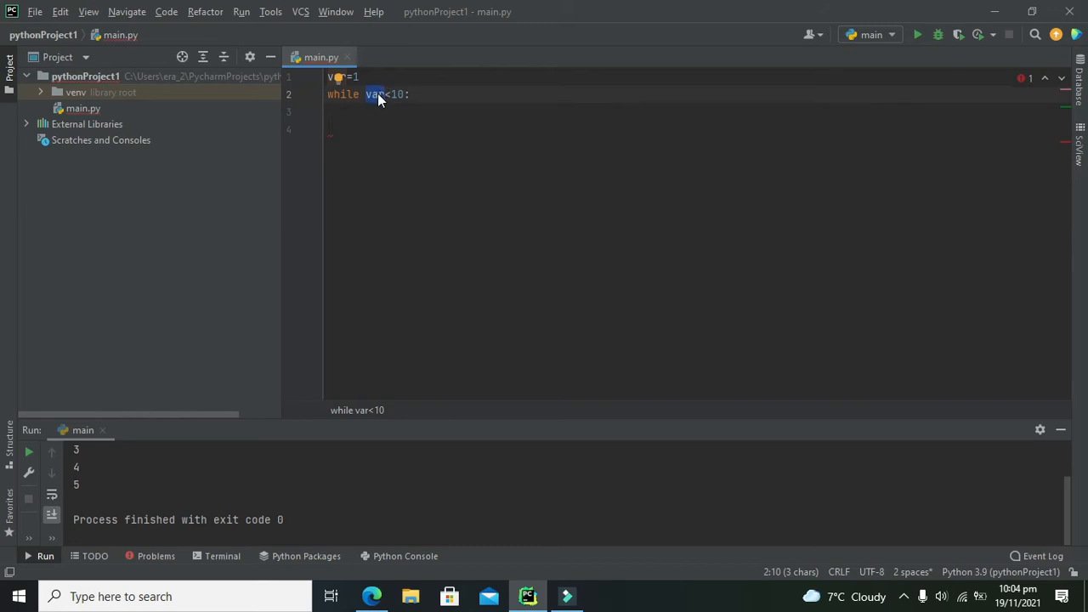
pyautogui.click(390, 93)
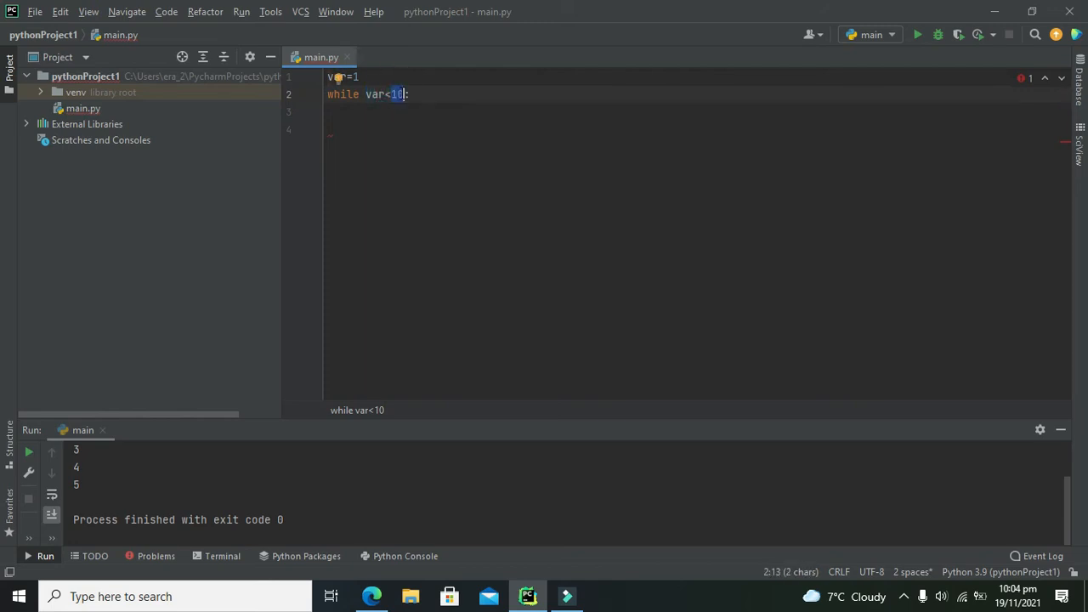
pyautogui.click(335, 112)
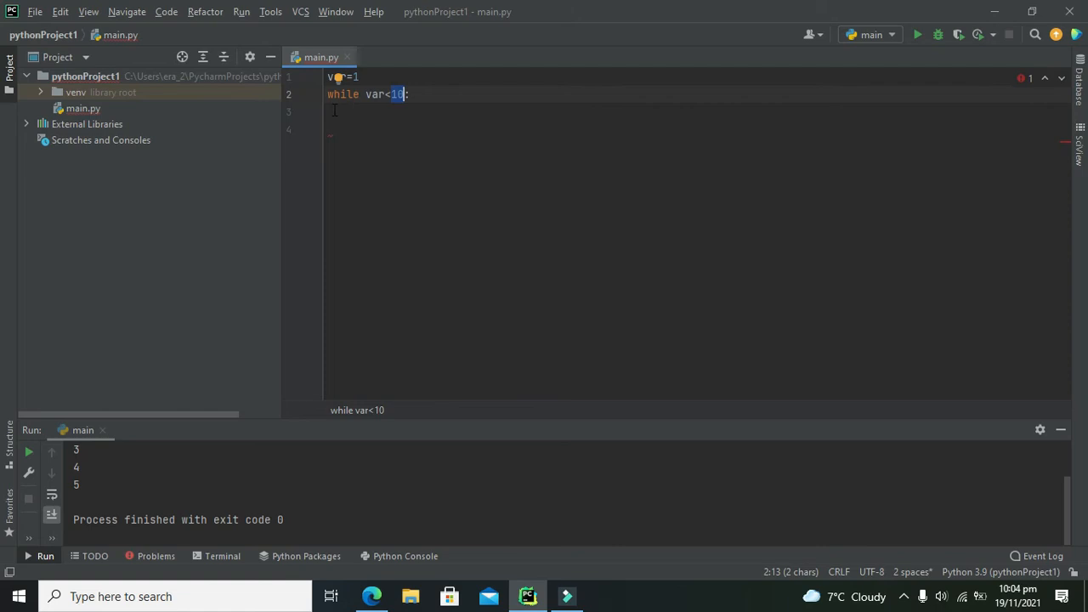
pyautogui.click(329, 111)
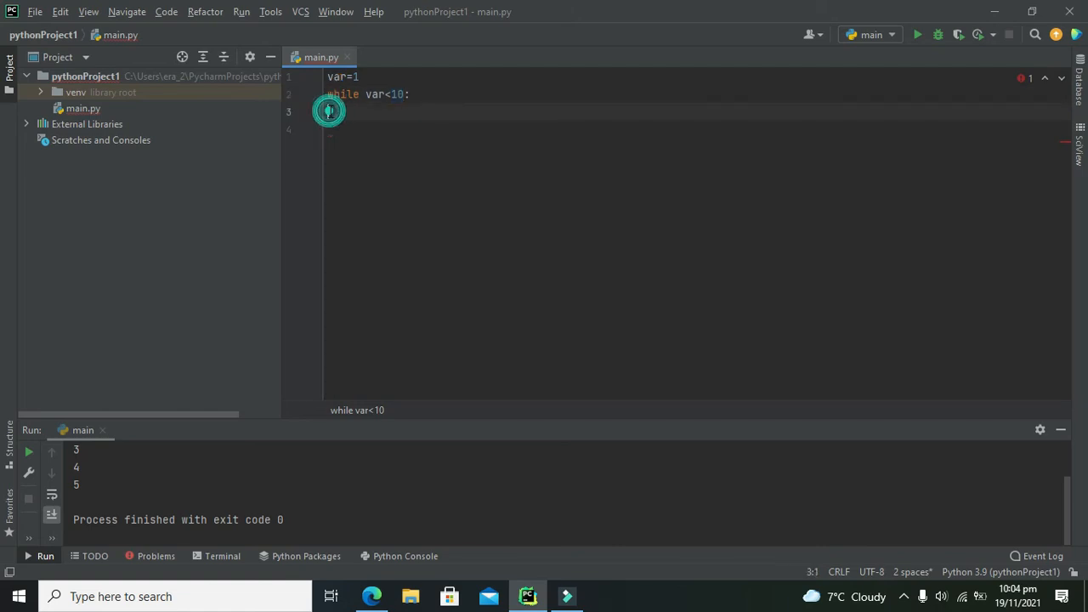
pyautogui.click(330, 111)
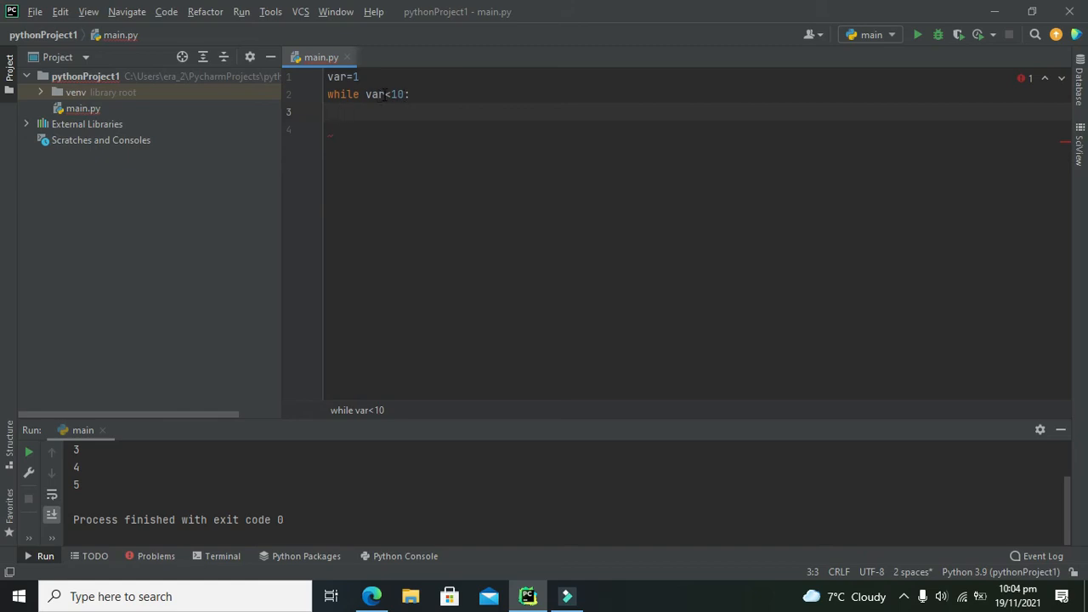
pyautogui.doubleClick(374, 95)
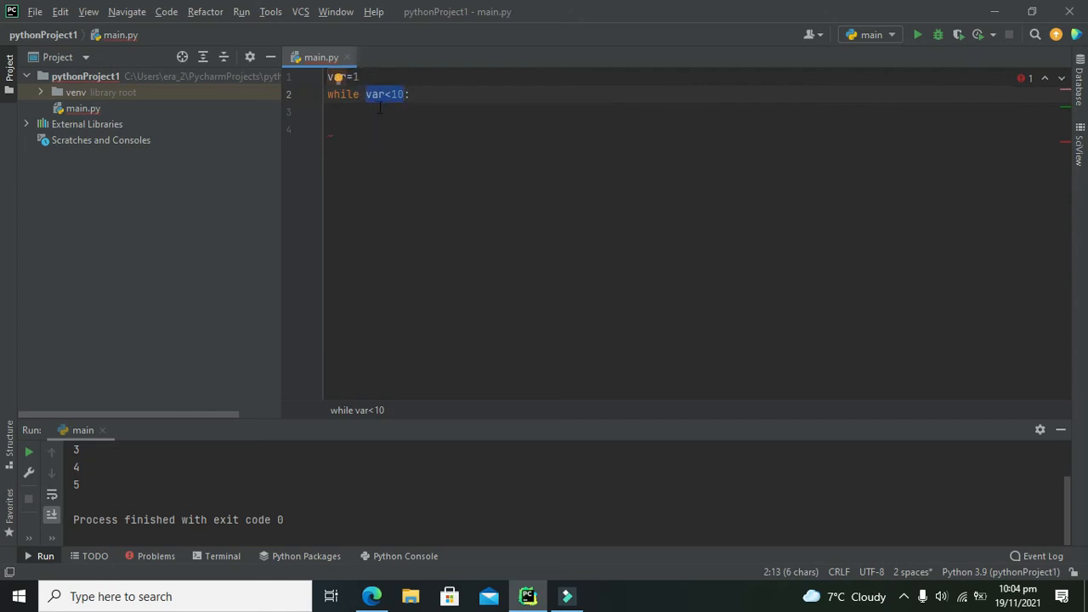
pyautogui.click(380, 94)
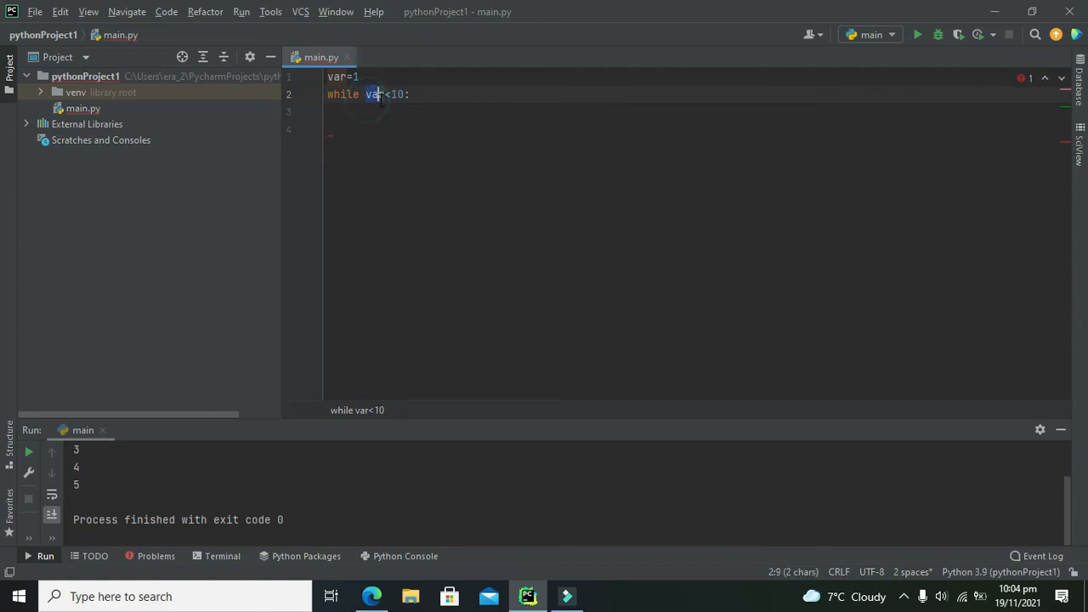
pyautogui.click(410, 94)
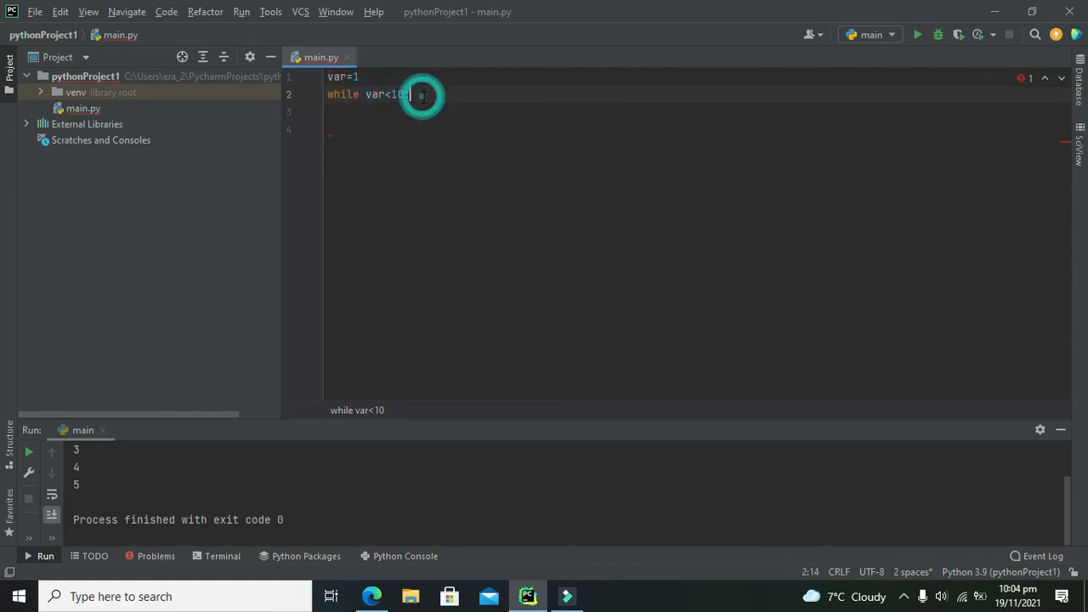
pyautogui.write(':')
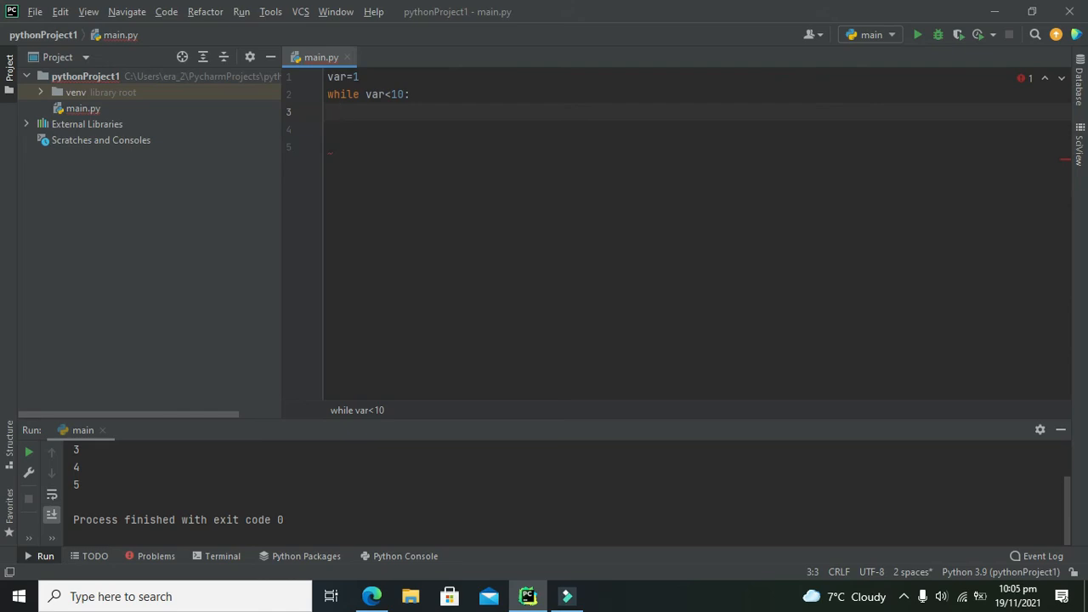
# Add print(var) as the indented loop body on line 3
pyautogui.write('print()')
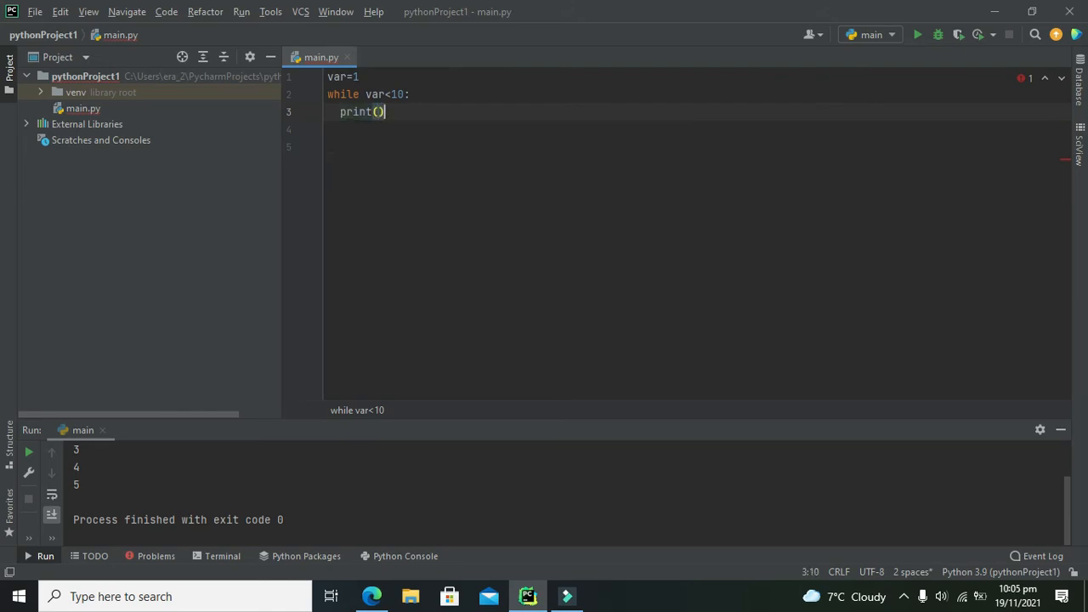
pyautogui.write('v')
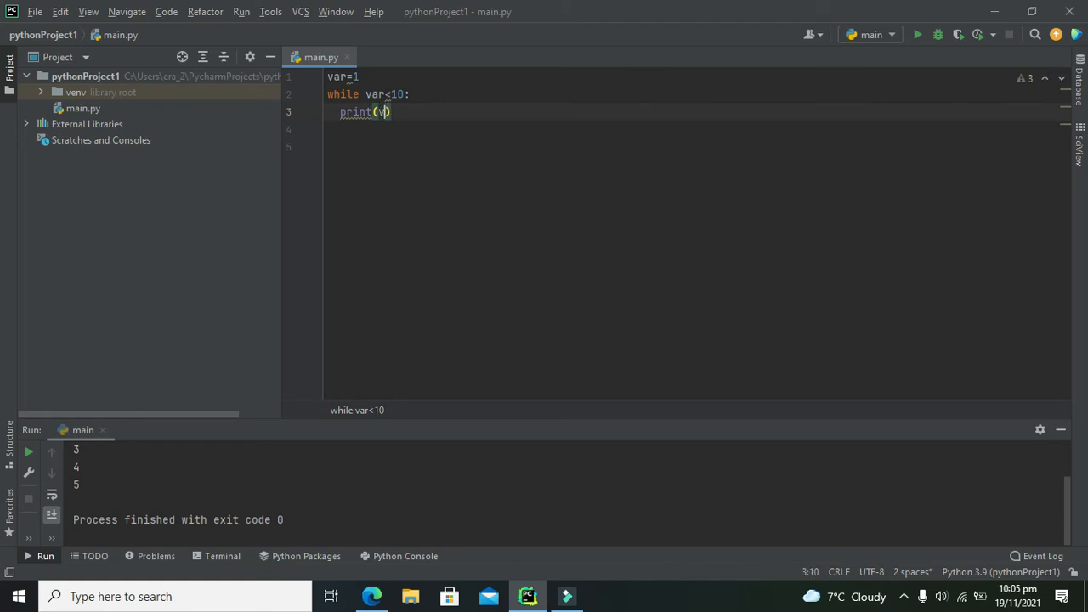
pyautogui.write('ar')
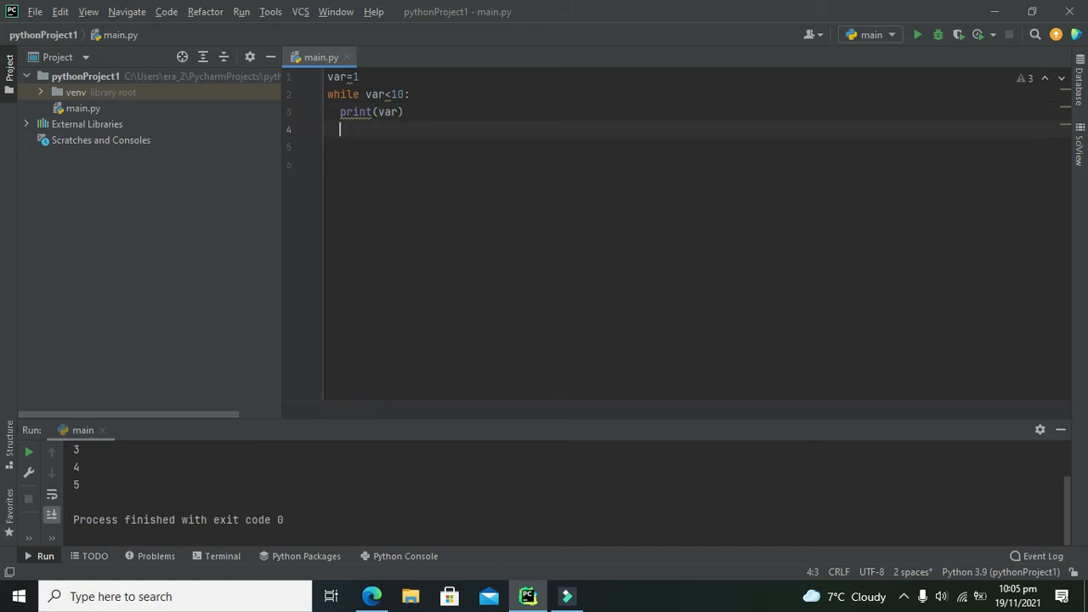
pyautogui.doubleClick(387, 112)
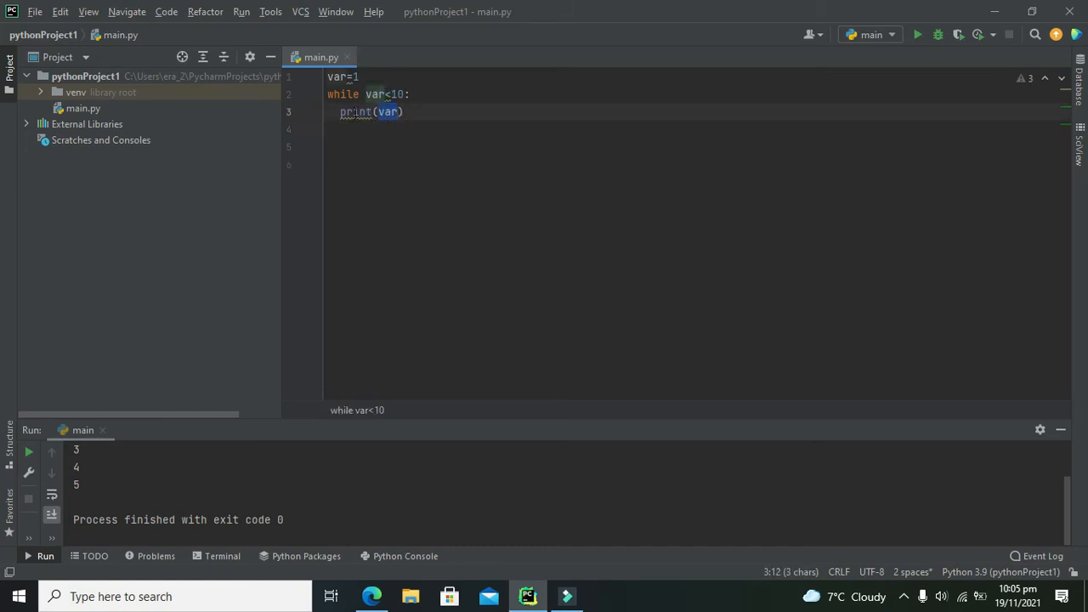
pyautogui.click(370, 112)
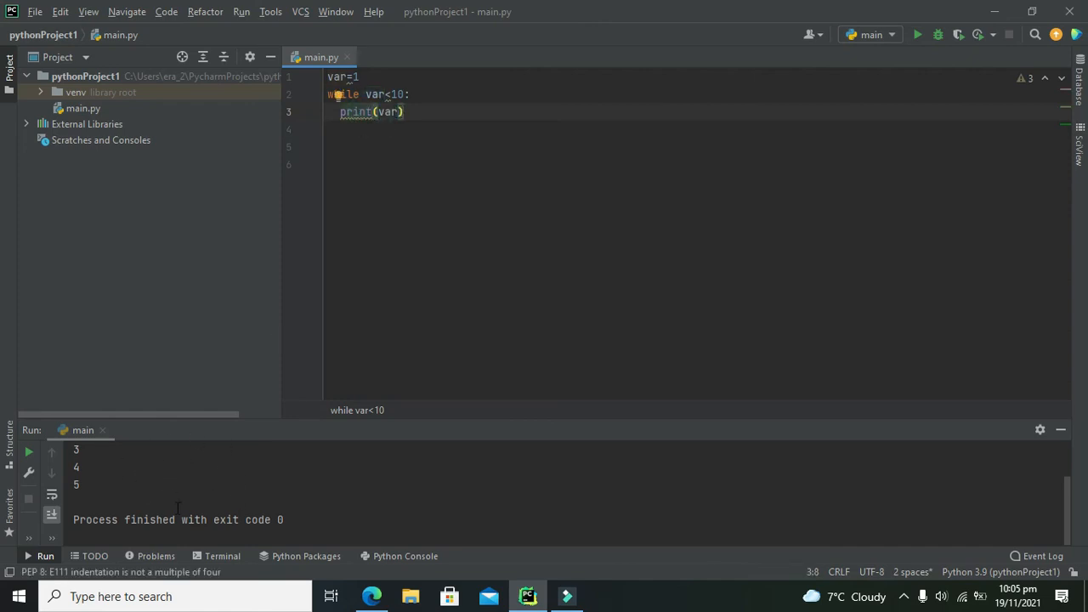
pyautogui.moveTo(88, 497)
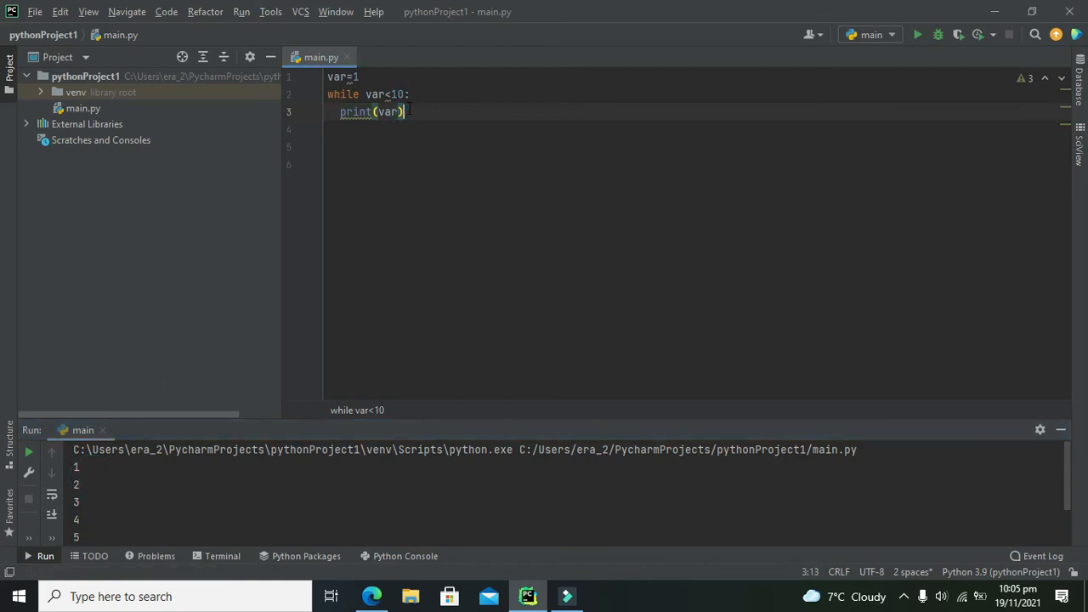
pyautogui.click(76, 465)
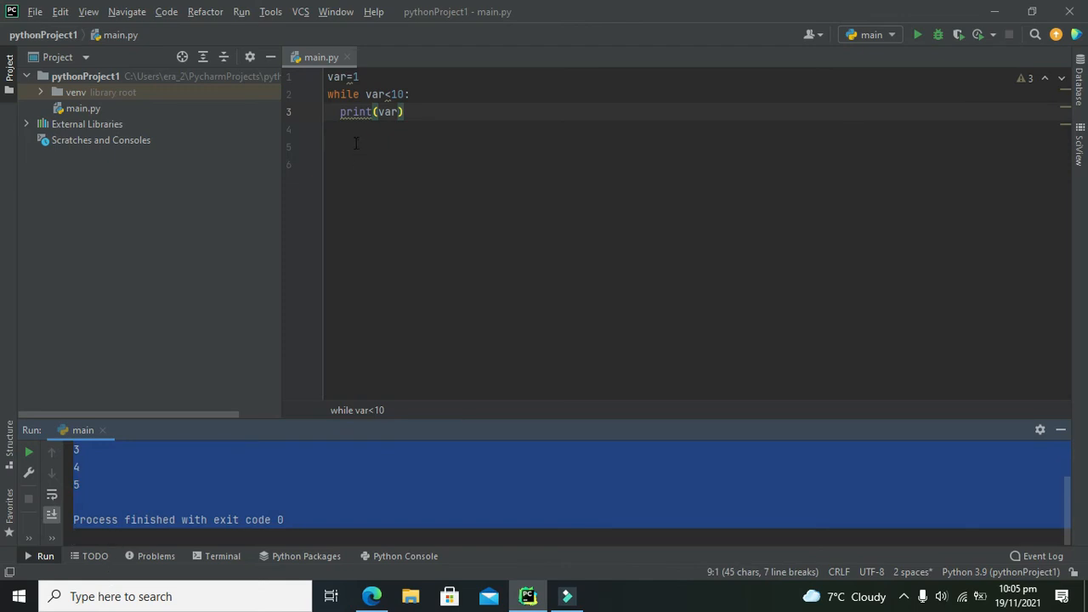
# Add var=var+1 on line 4 inside the while loop
pyautogui.click(350, 129)
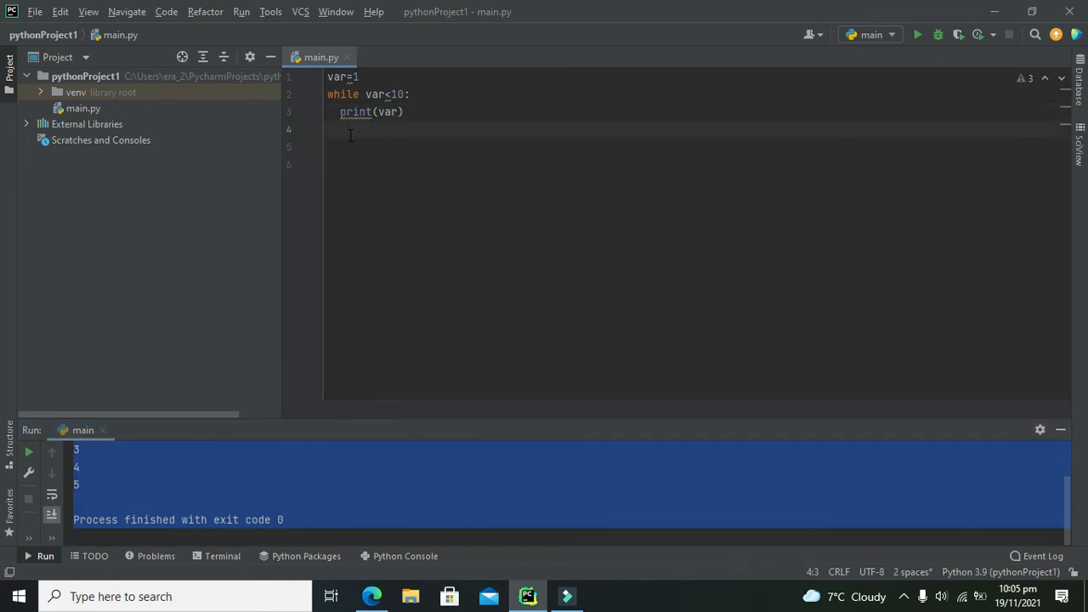
pyautogui.write('var=var')
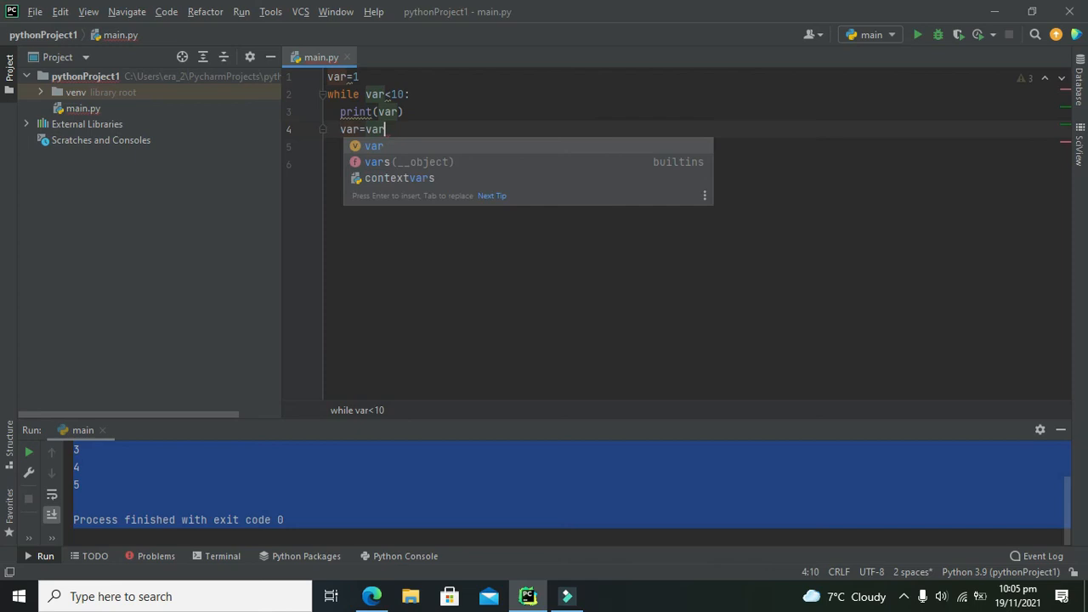
pyautogui.write('+1')
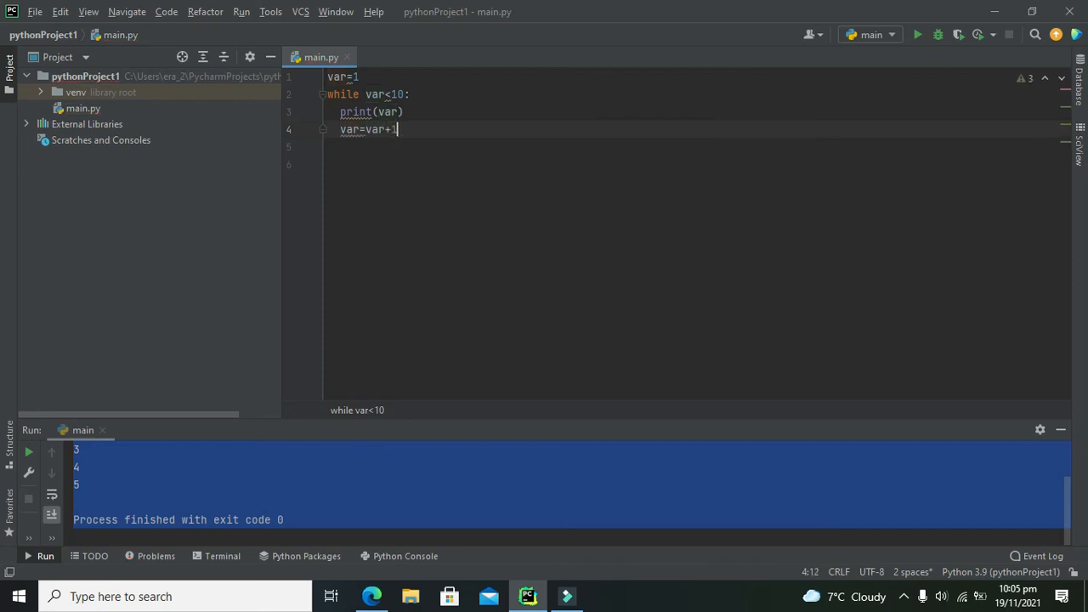
pyautogui.moveTo(378, 129)
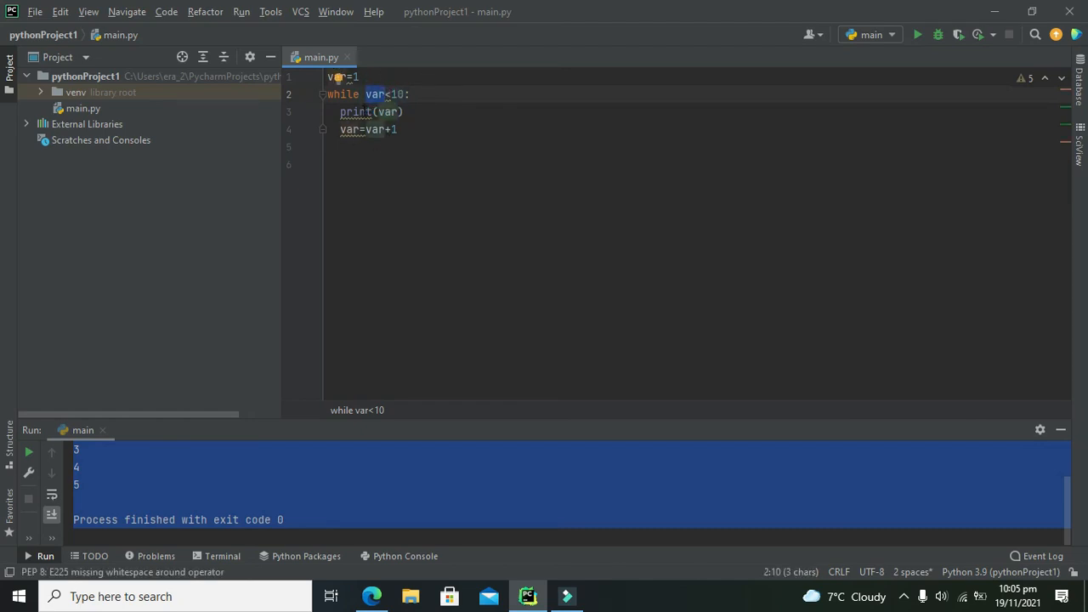
pyautogui.click(400, 129)
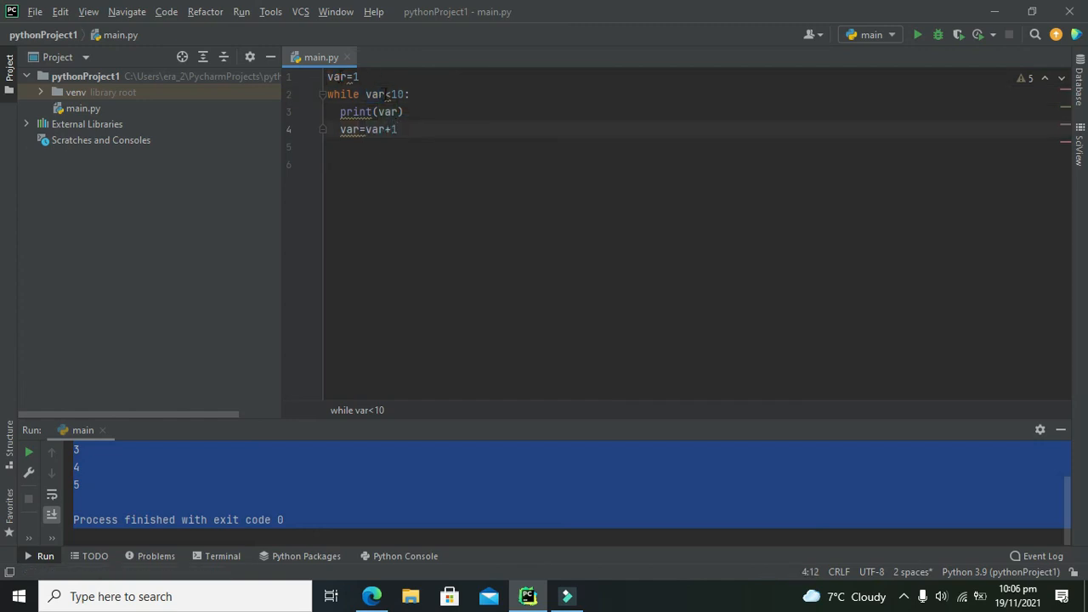
pyautogui.click(384, 95)
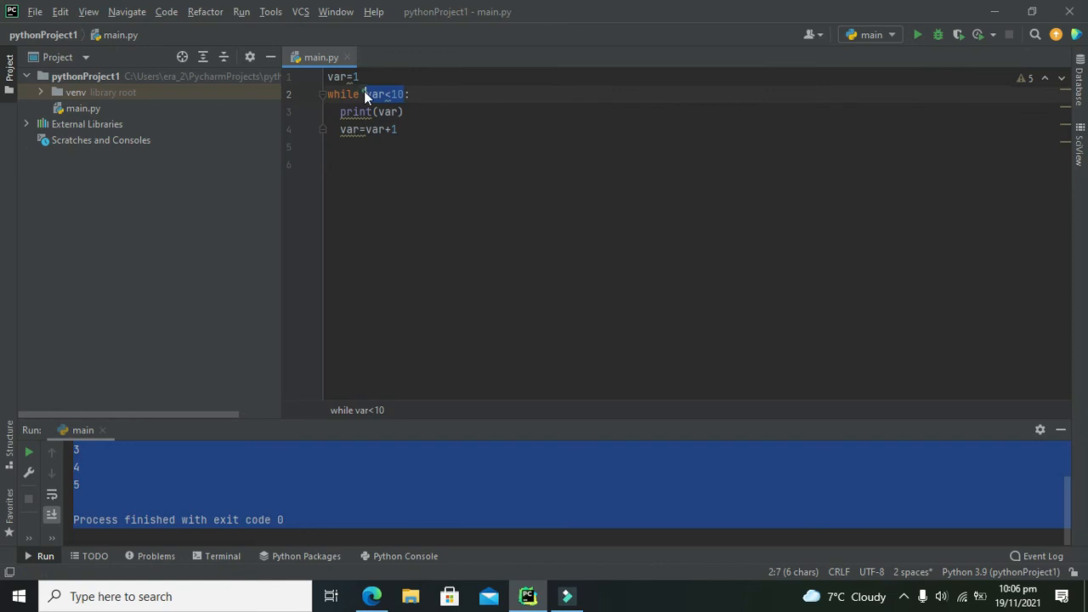
pyautogui.click(339, 146)
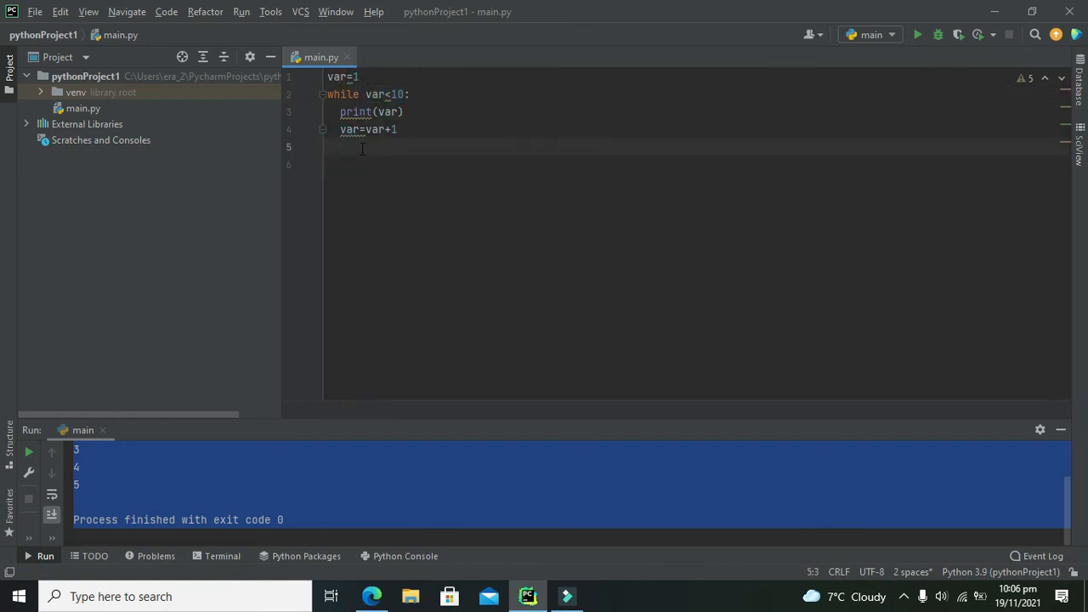
# Run main.py and scroll the output to see 1 through 9 and exit code 0
pyautogui.click(917, 35)
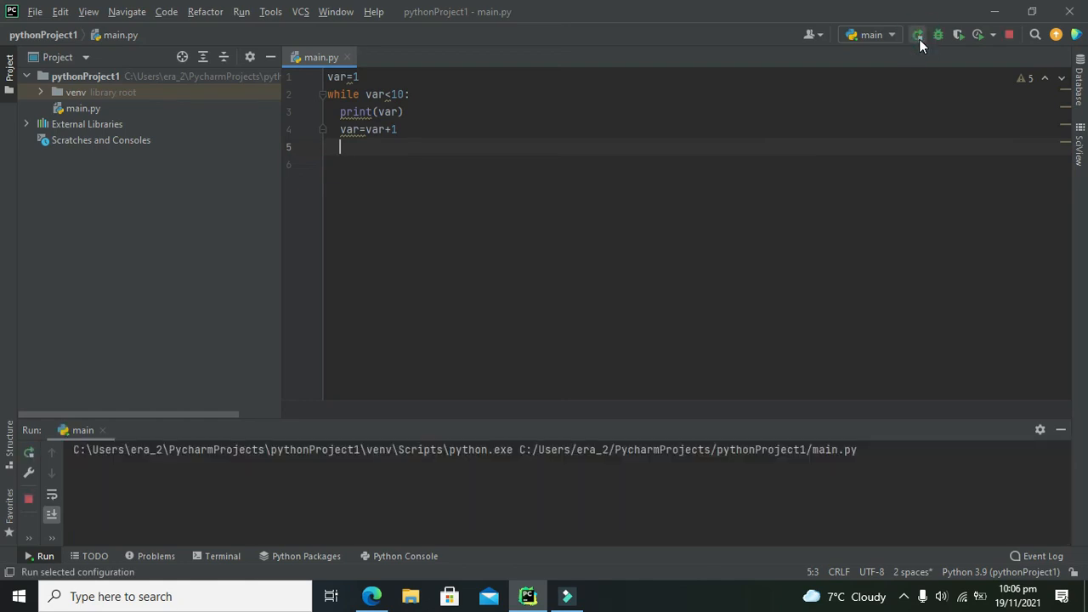
pyautogui.click(918, 35)
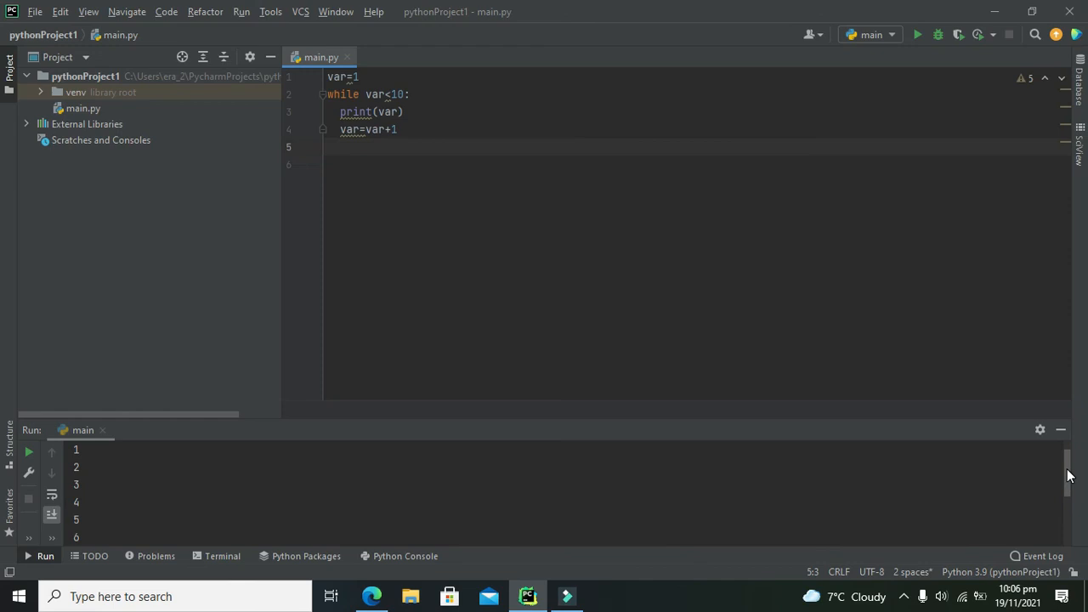
pyautogui.scroll(-3)
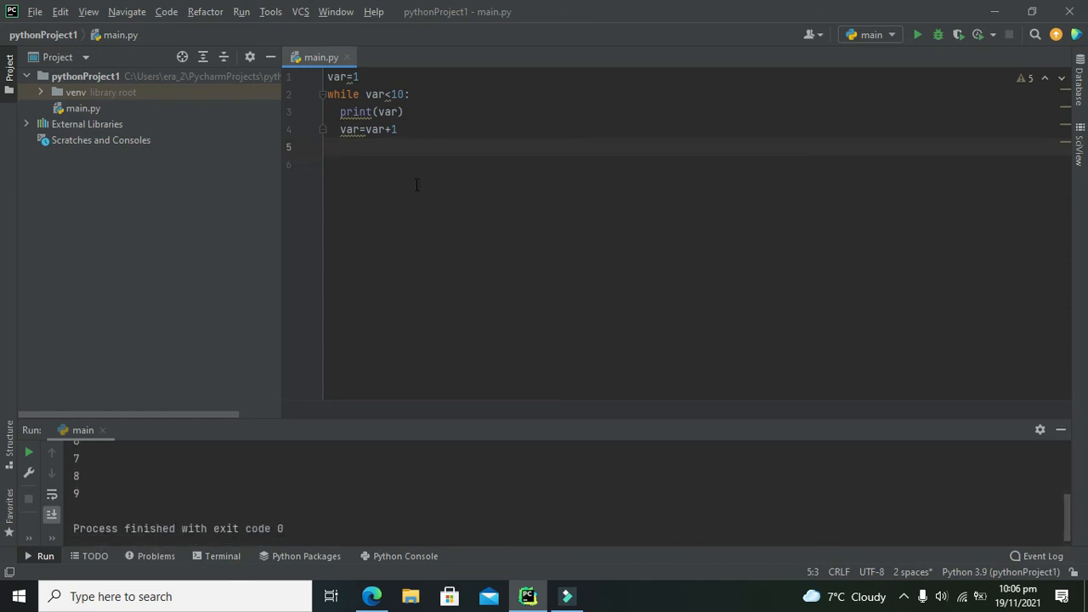
pyautogui.moveTo(410, 174)
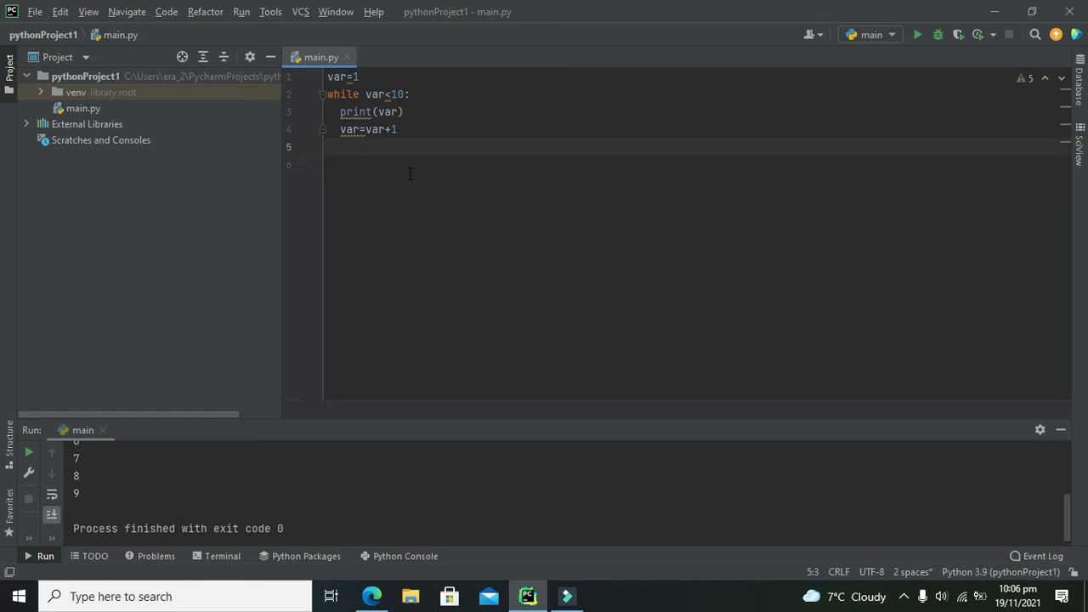